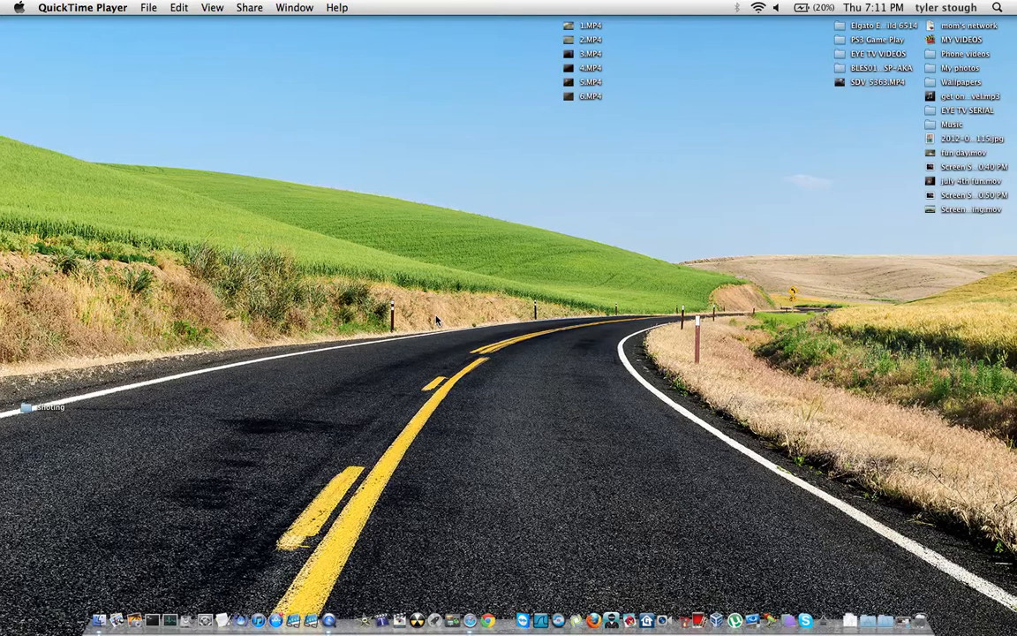
{"action": "mouse_move", "coordinate": [639, 192]}
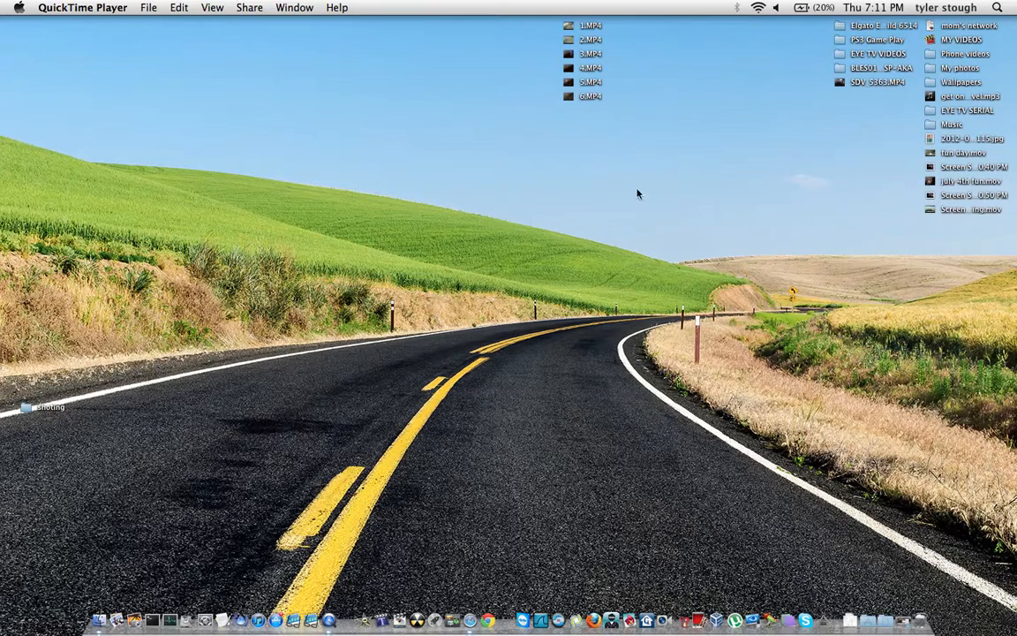
{"action": "mouse_move", "coordinate": [275, 410]}
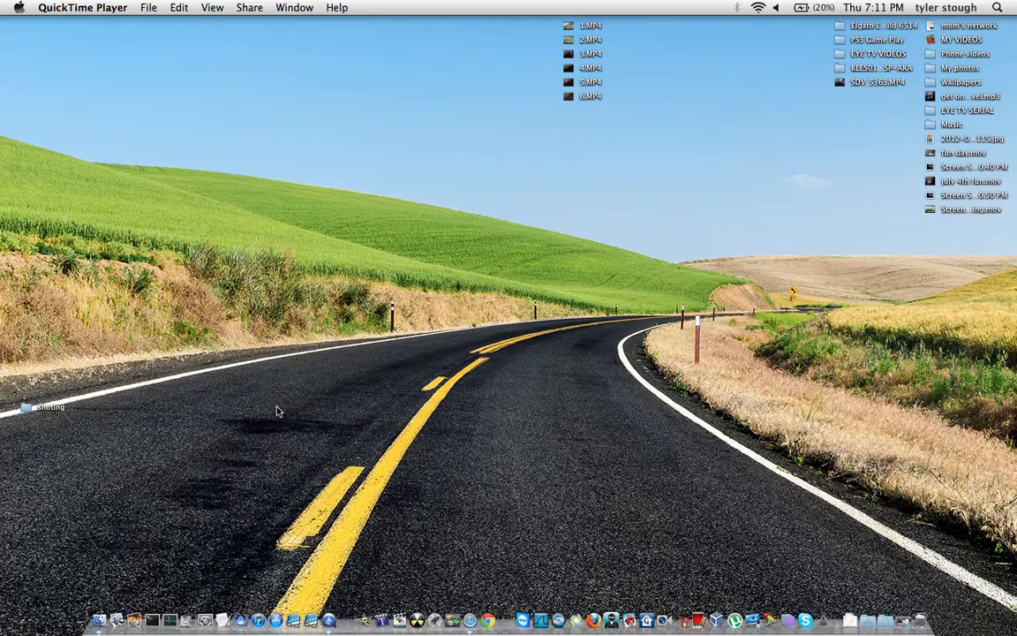
{"action": "mouse_move", "coordinate": [175, 189]}
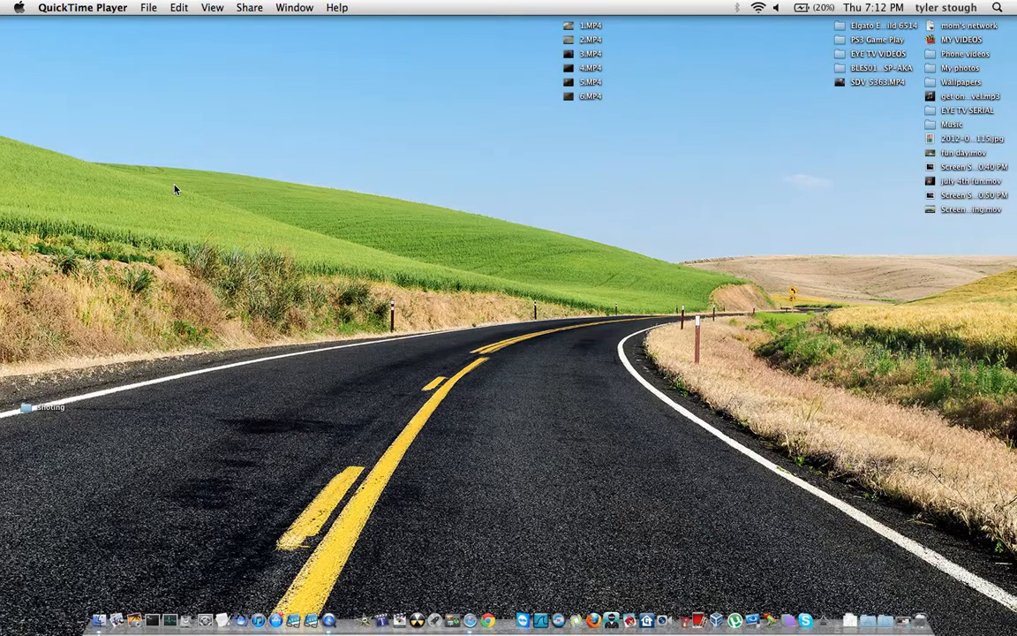
{"action": "mouse_move", "coordinate": [310, 255]}
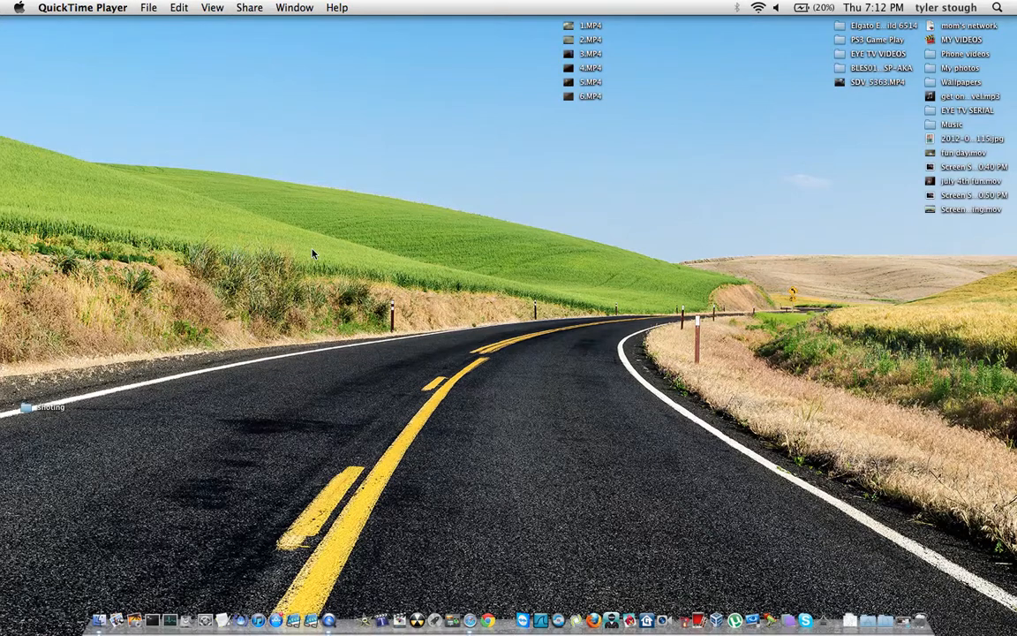
{"action": "mouse_move", "coordinate": [236, 395]}
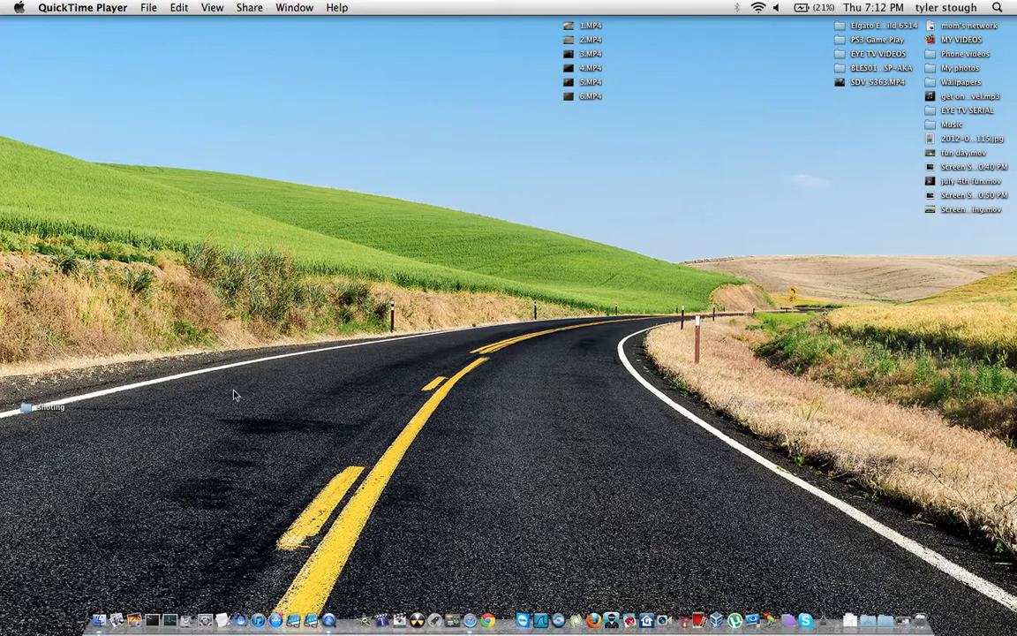
{"action": "mouse_move", "coordinate": [897, 601]}
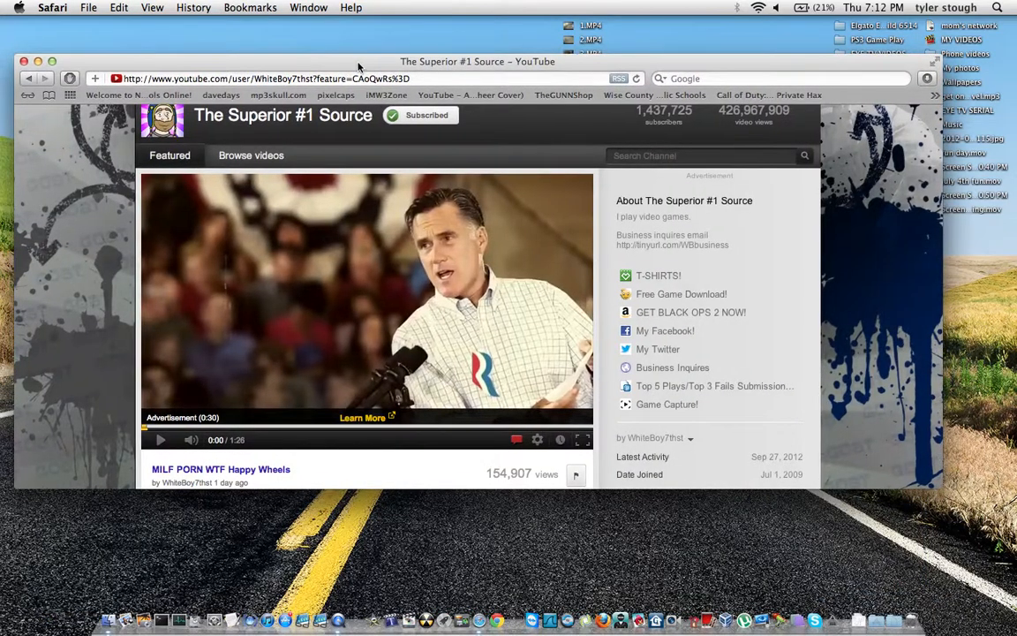
Step: Scroll the channel page down to the featured video playing its advertisement
{"action": "scroll", "scroll_direction": "up", "scroll_amount": 3}
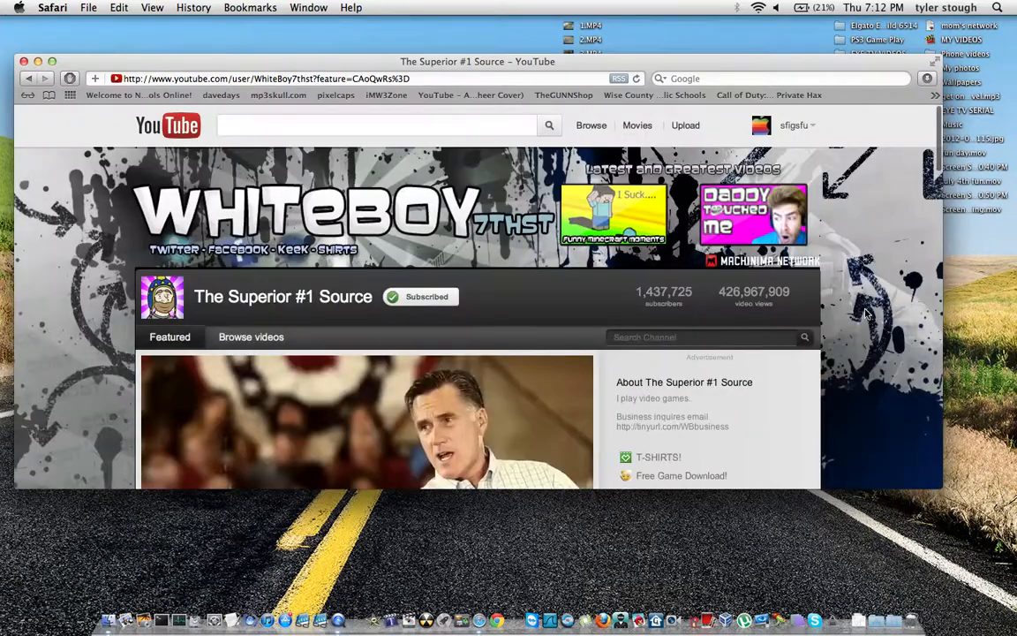
{"action": "scroll", "scroll_direction": "down", "scroll_amount": 3}
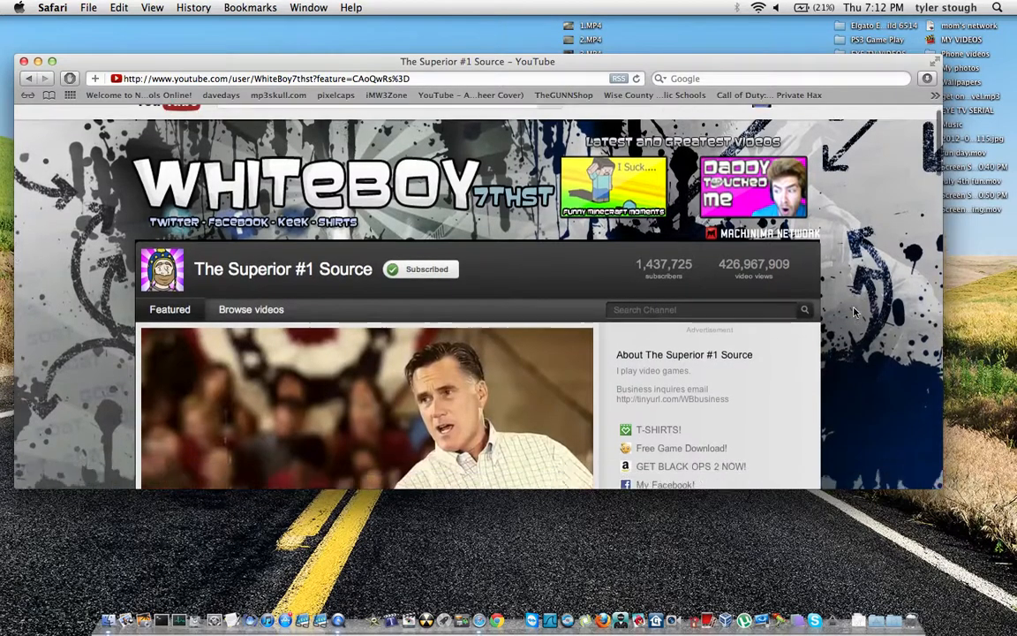
{"action": "scroll", "scroll_direction": "down", "scroll_amount": 3}
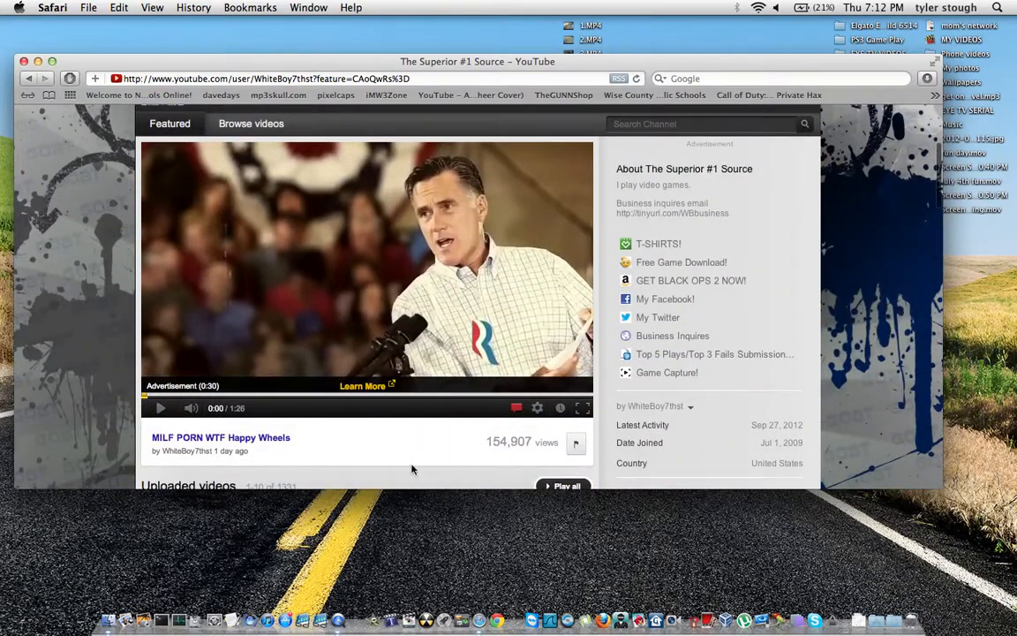
{"action": "mouse_move", "coordinate": [544, 298]}
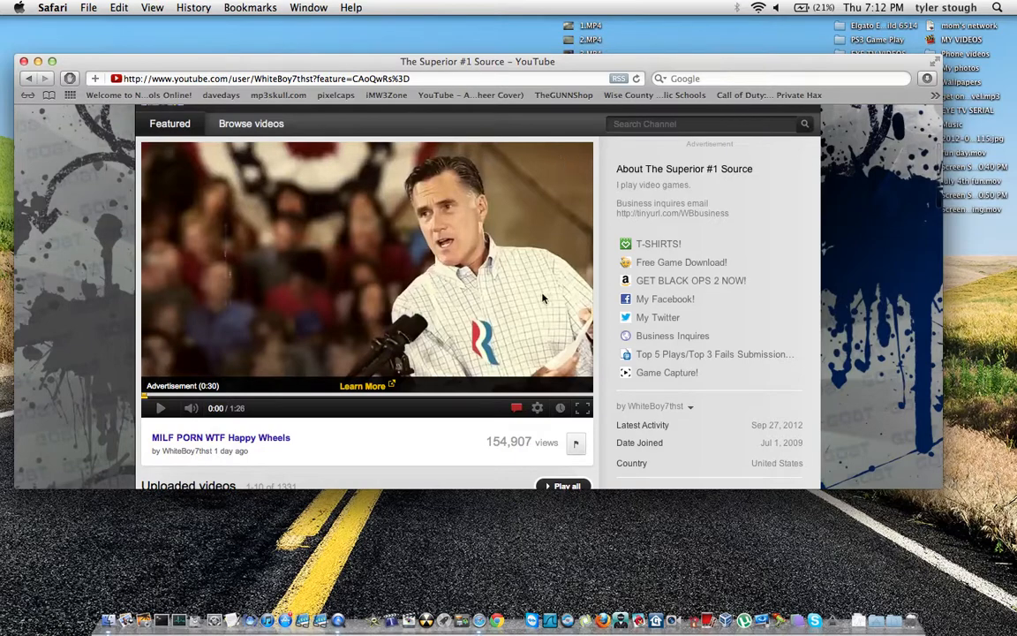
{"action": "mouse_move", "coordinate": [144, 336]}
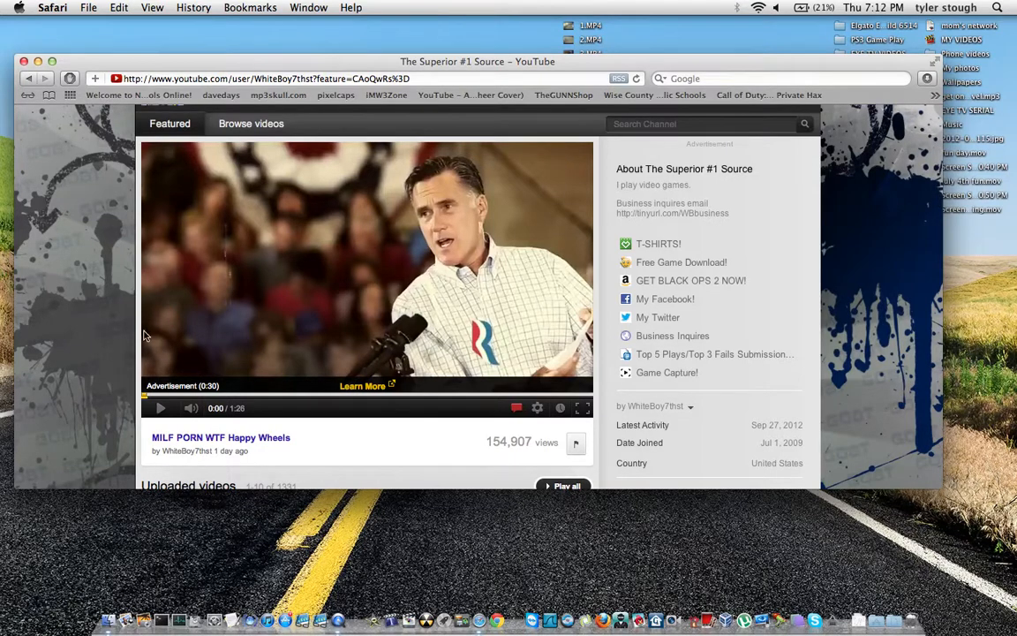
{"action": "mouse_move", "coordinate": [233, 434]}
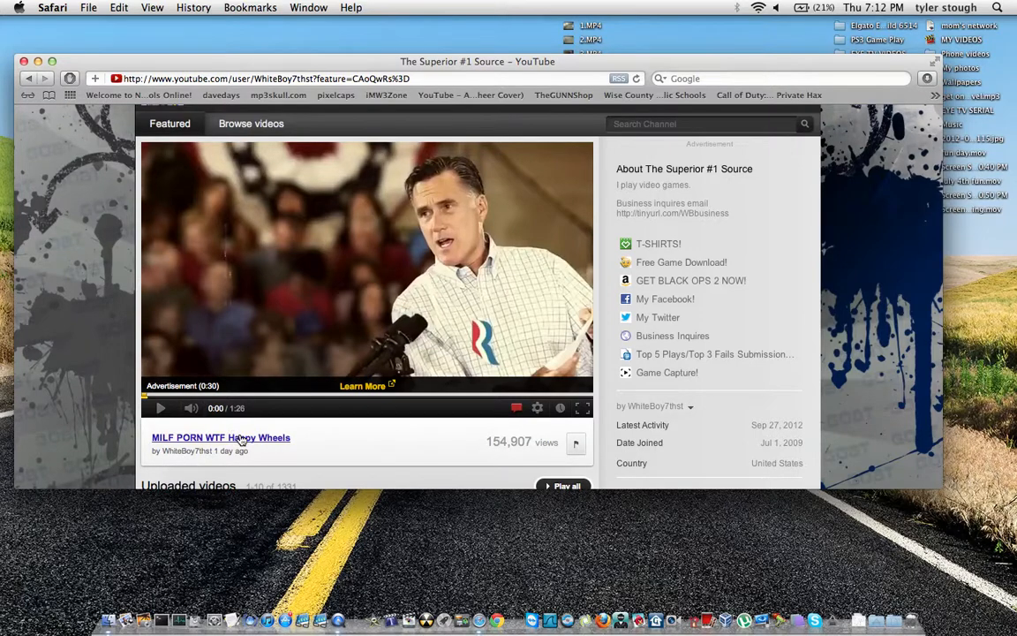
Step: Watch the featured Happy Wheels video on its own page, then return to the uploader's channel
{"action": "left_click", "coordinate": [221, 437]}
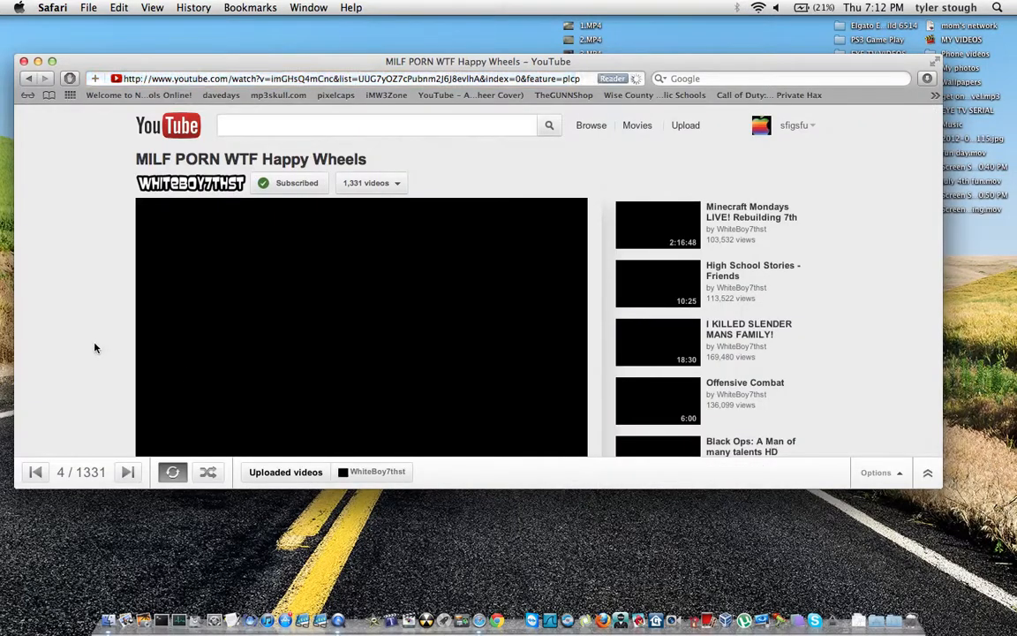
{"action": "scroll", "scroll_direction": "down", "scroll_amount": 3}
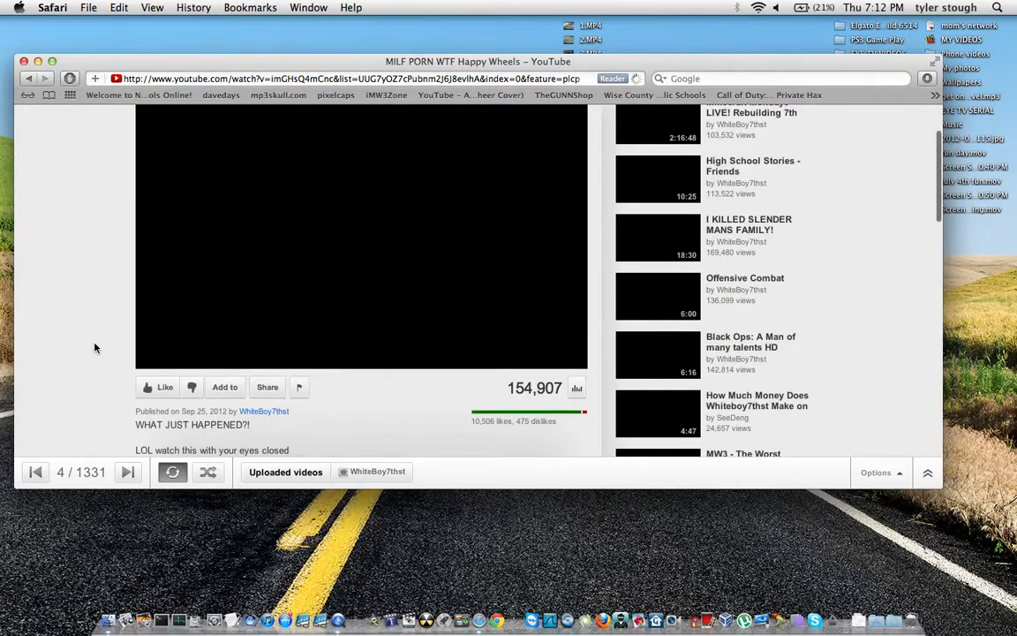
{"action": "scroll", "scroll_direction": "up", "scroll_amount": 3}
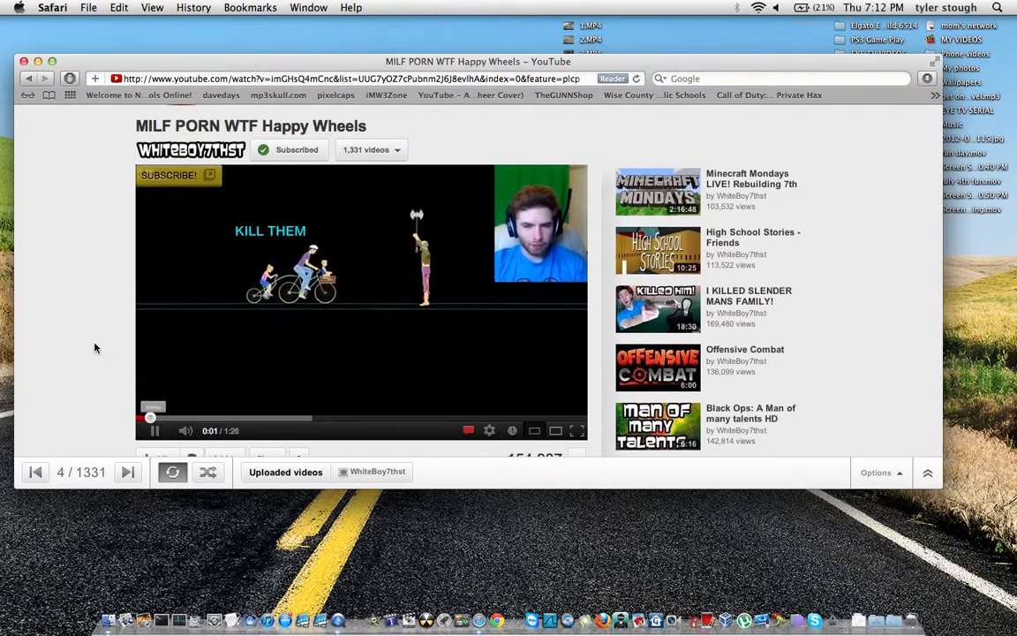
{"action": "scroll", "scroll_direction": "down", "scroll_amount": 3}
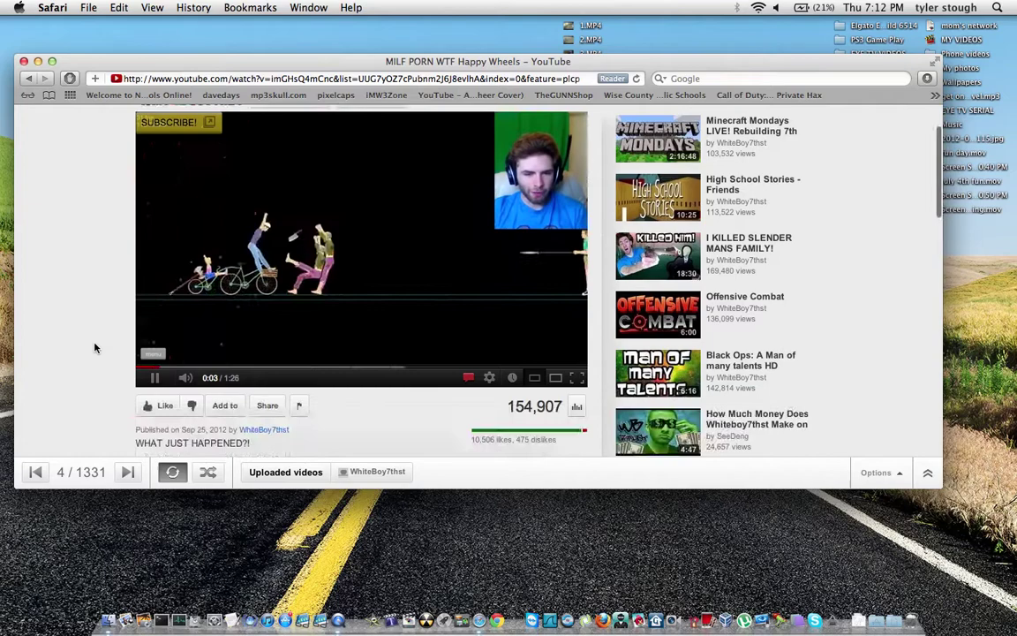
{"action": "left_click", "coordinate": [265, 429]}
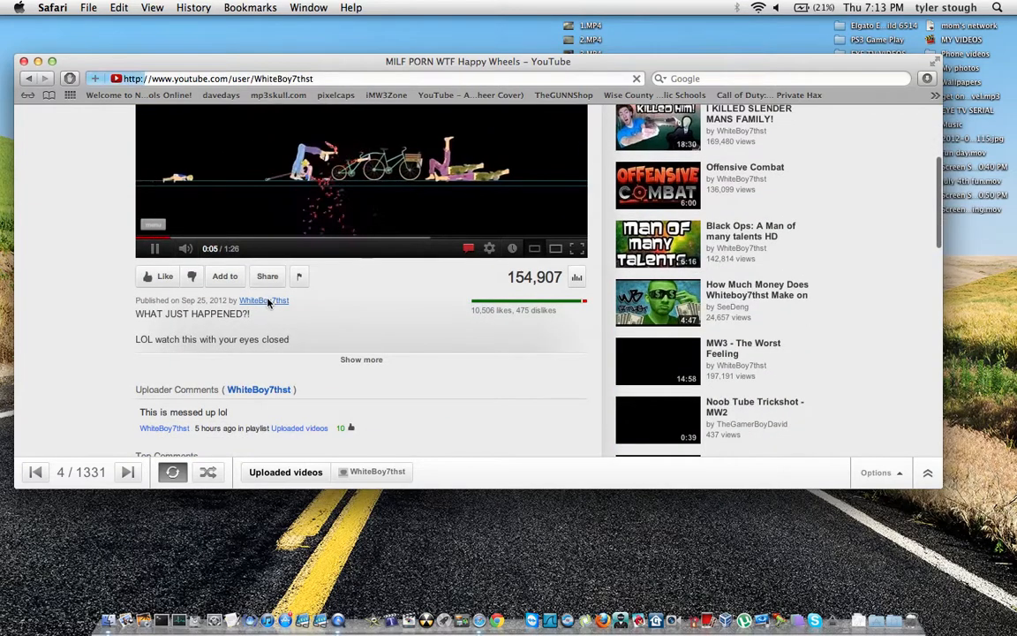
Step: From the channel's uploads, reach the Trolling Thursdays Snoop Dogg video's watch page
{"action": "left_click", "coordinate": [263, 300]}
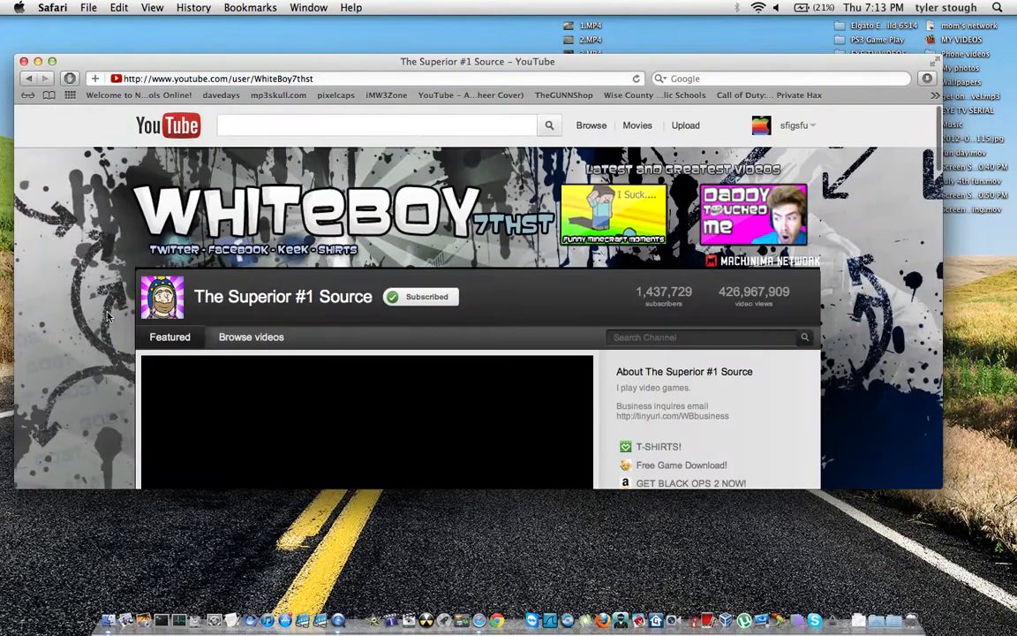
{"action": "scroll", "scroll_direction": "down", "scroll_amount": 3}
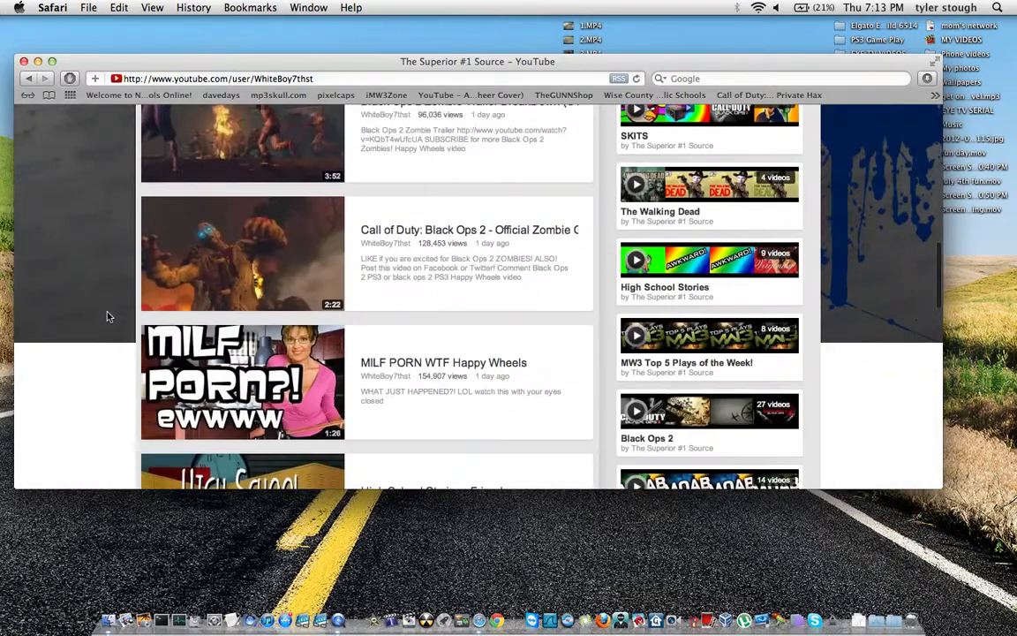
{"action": "left_click", "coordinate": [242, 382]}
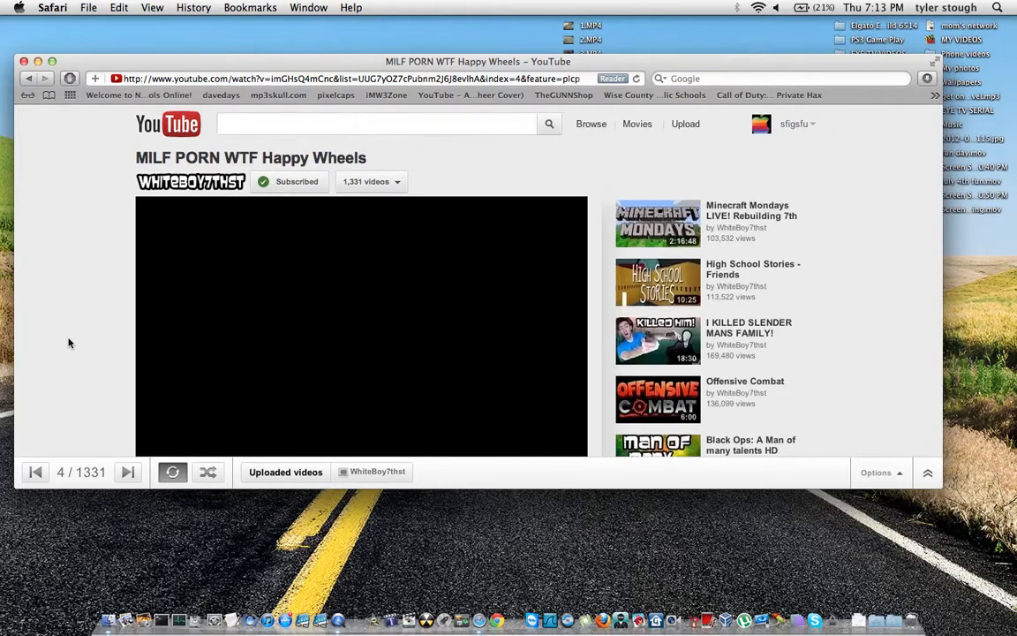
{"action": "left_click", "coordinate": [360, 325]}
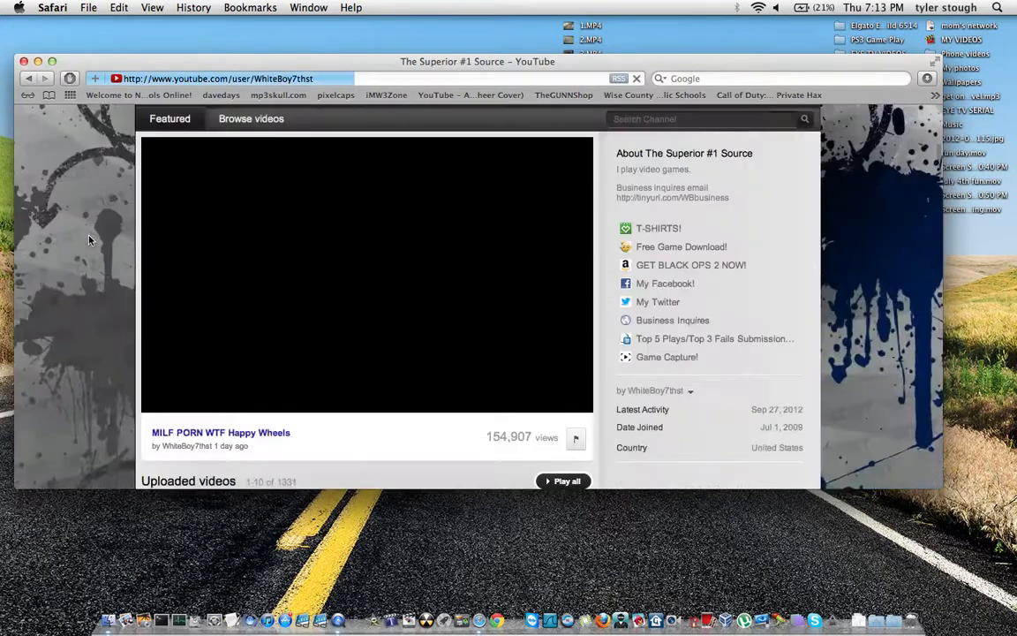
{"action": "scroll", "scroll_direction": "down", "scroll_amount": 3}
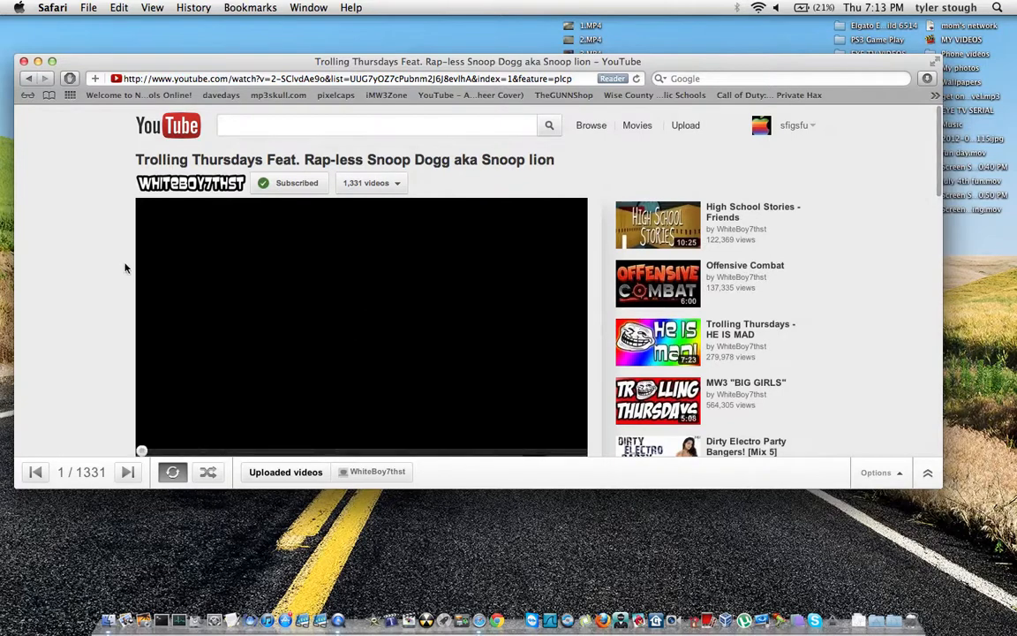
Step: Play the Trolling Thursdays video ad-free and show AdBlock's options for the page
{"action": "left_click", "coordinate": [360, 326]}
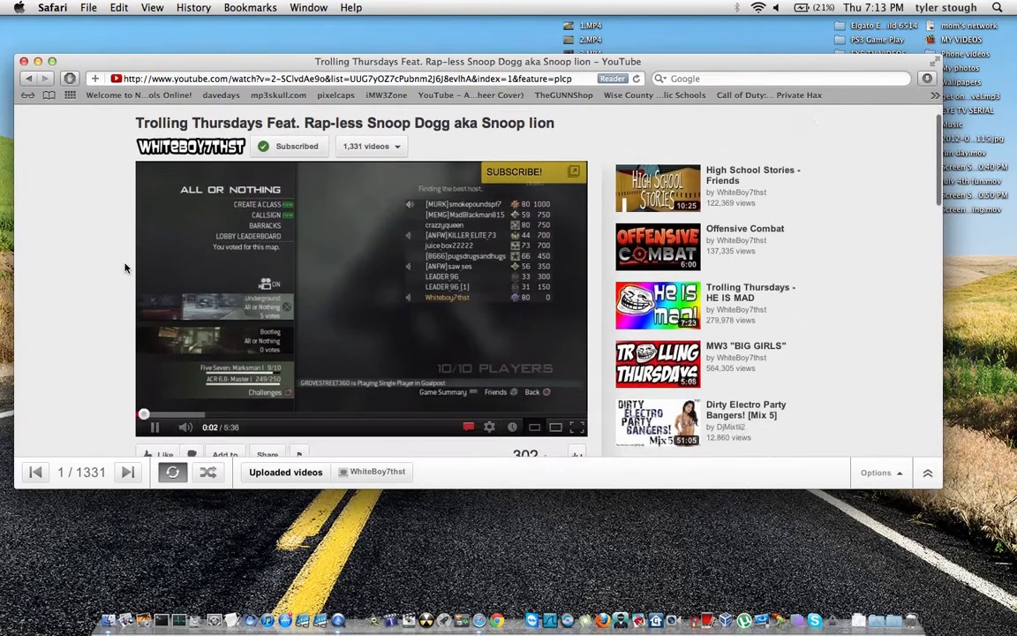
{"action": "scroll", "scroll_direction": "down", "scroll_amount": 3}
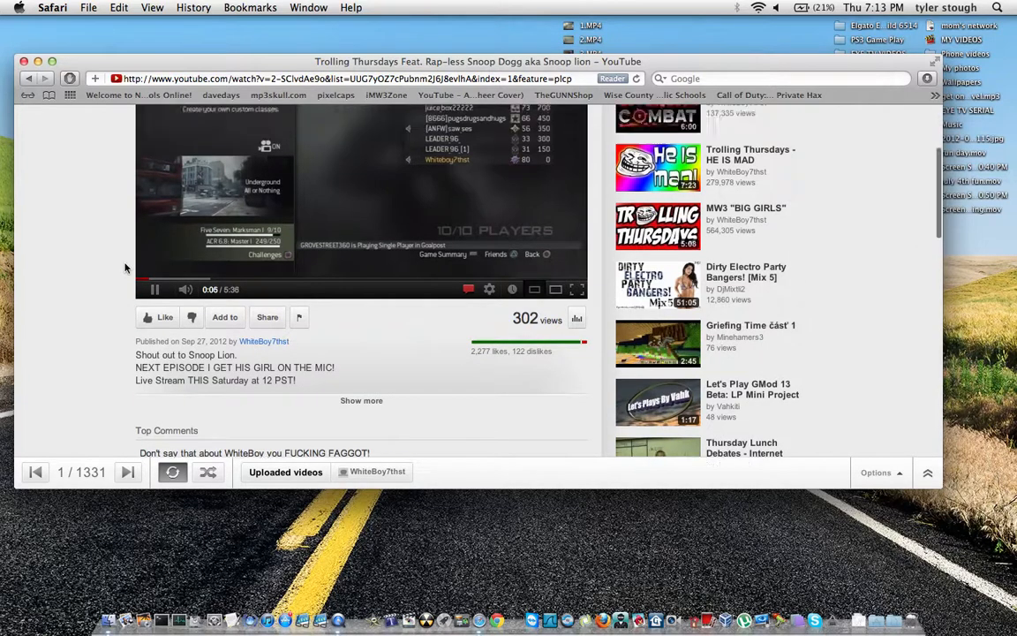
{"action": "scroll", "scroll_direction": "down", "scroll_amount": 3}
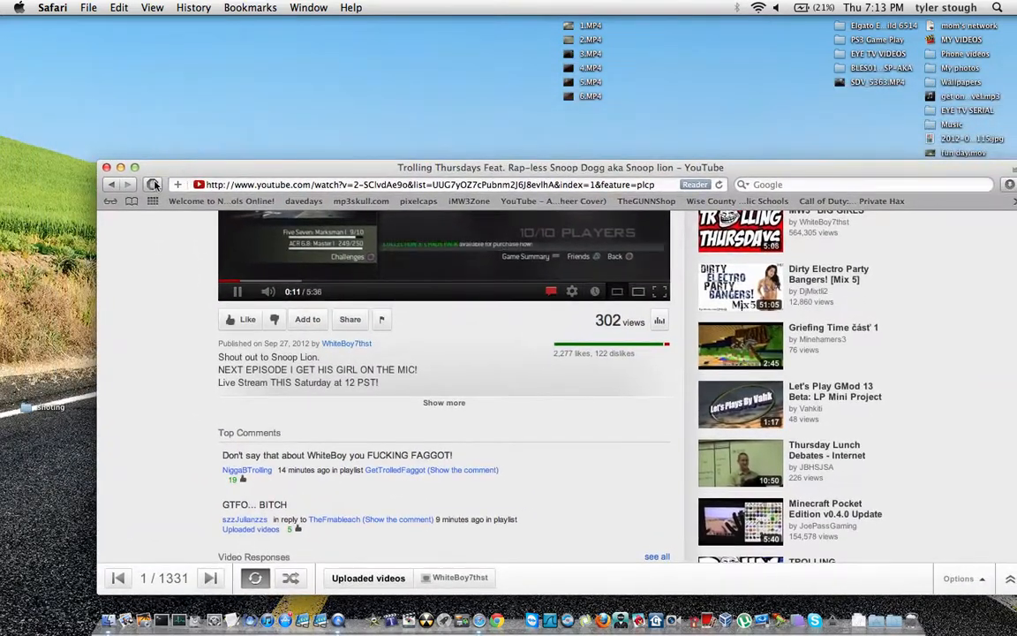
{"action": "left_click", "coordinate": [151, 185]}
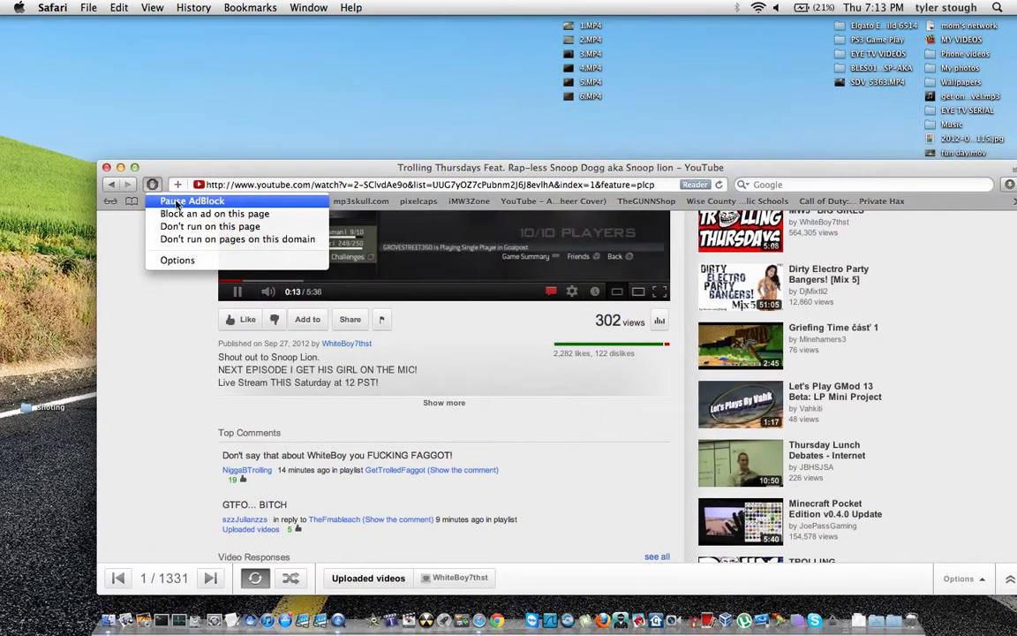
{"action": "mouse_move", "coordinate": [212, 213]}
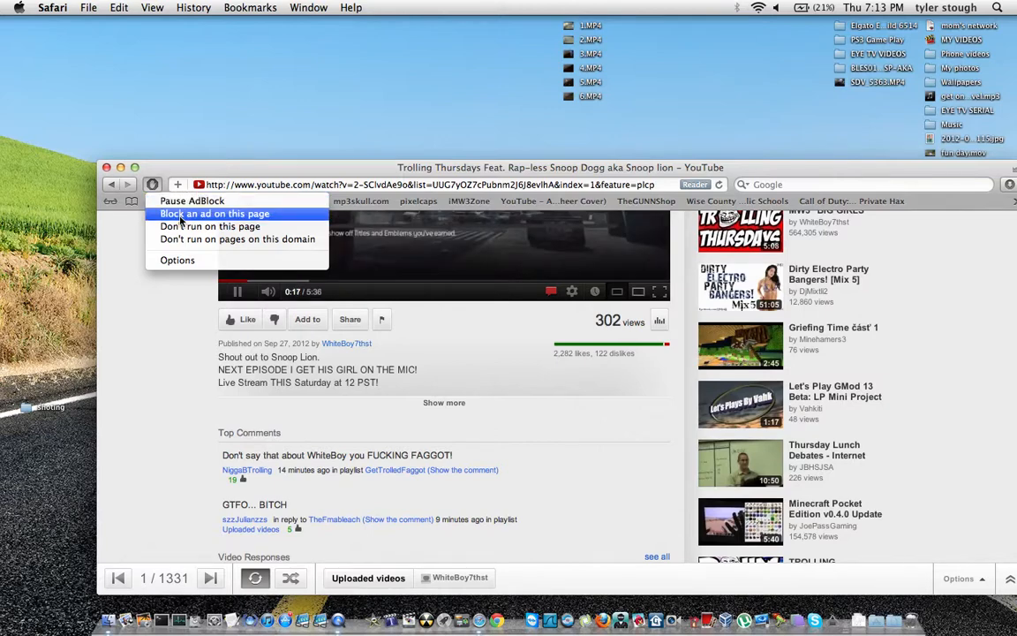
{"action": "mouse_move", "coordinate": [198, 221]}
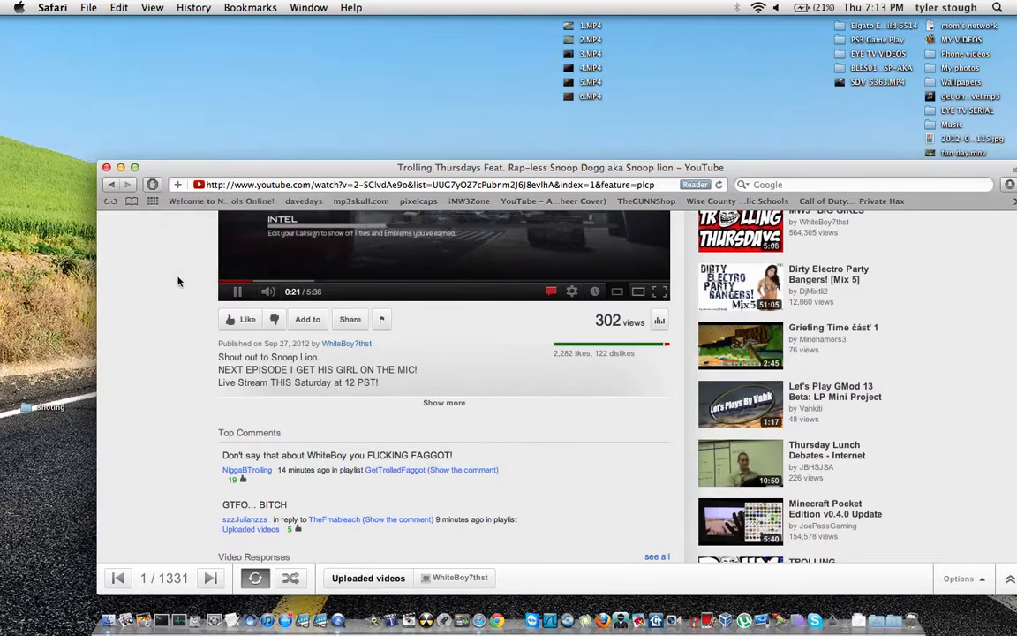
Step: Show Safari's application menu where Preferences lives
{"action": "left_click", "coordinate": [53, 7]}
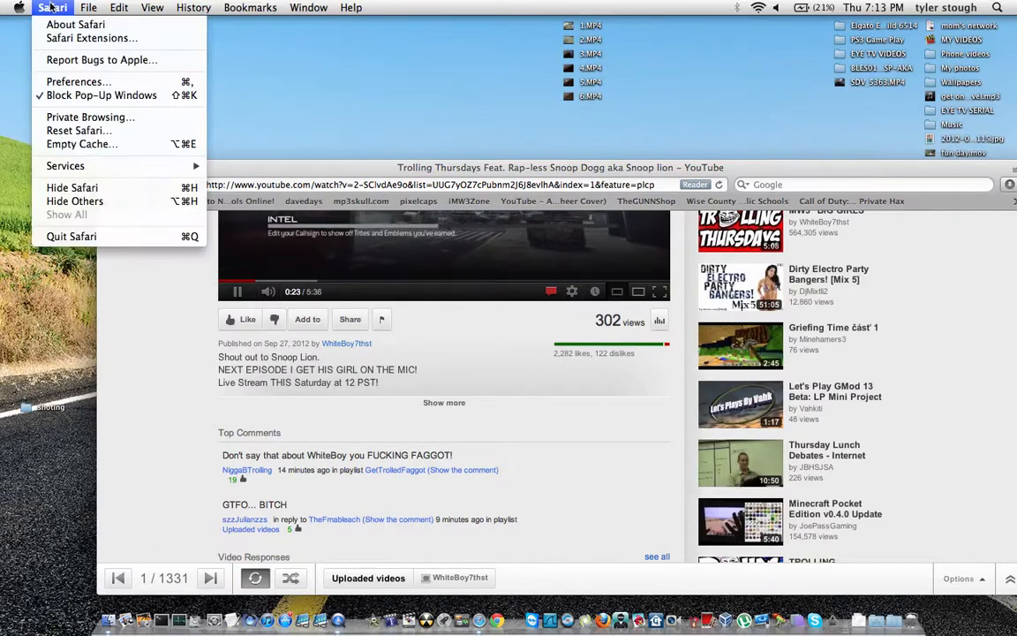
{"action": "mouse_move", "coordinate": [103, 60]}
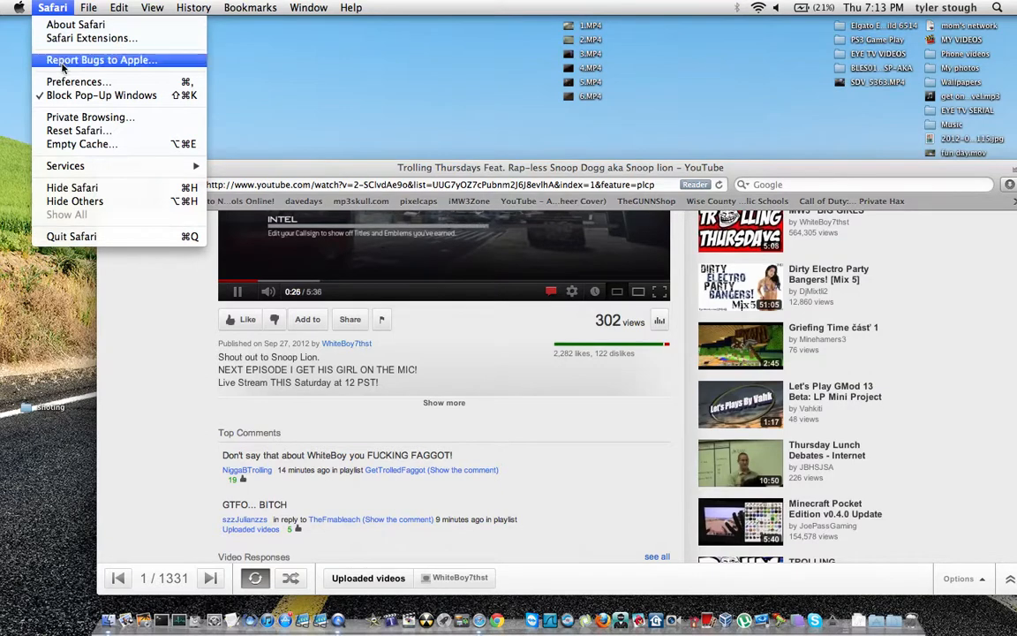
{"action": "mouse_move", "coordinate": [276, 166]}
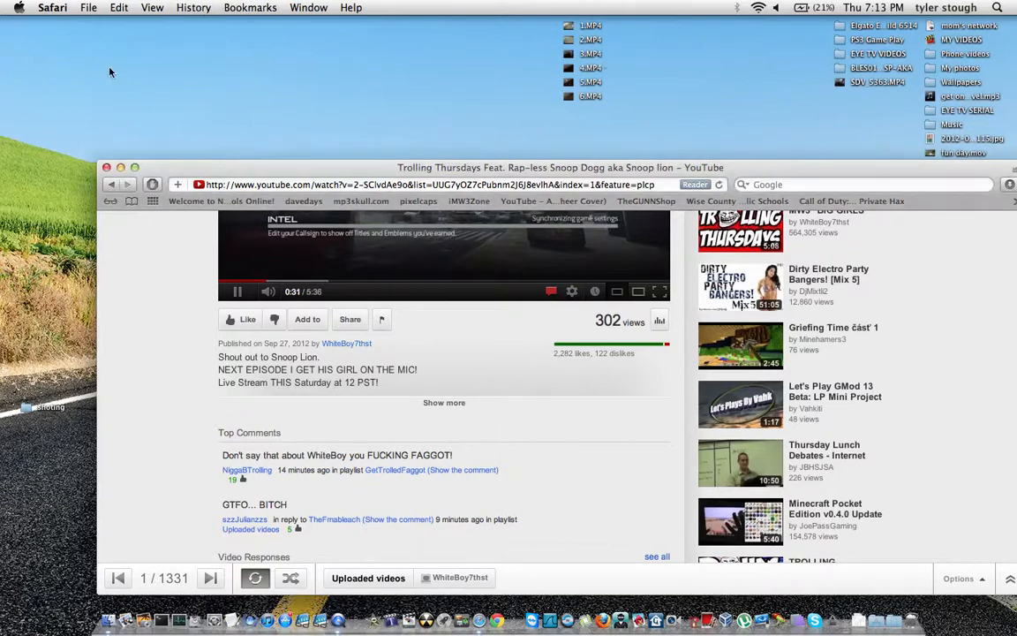
{"action": "left_click", "coordinate": [53, 7]}
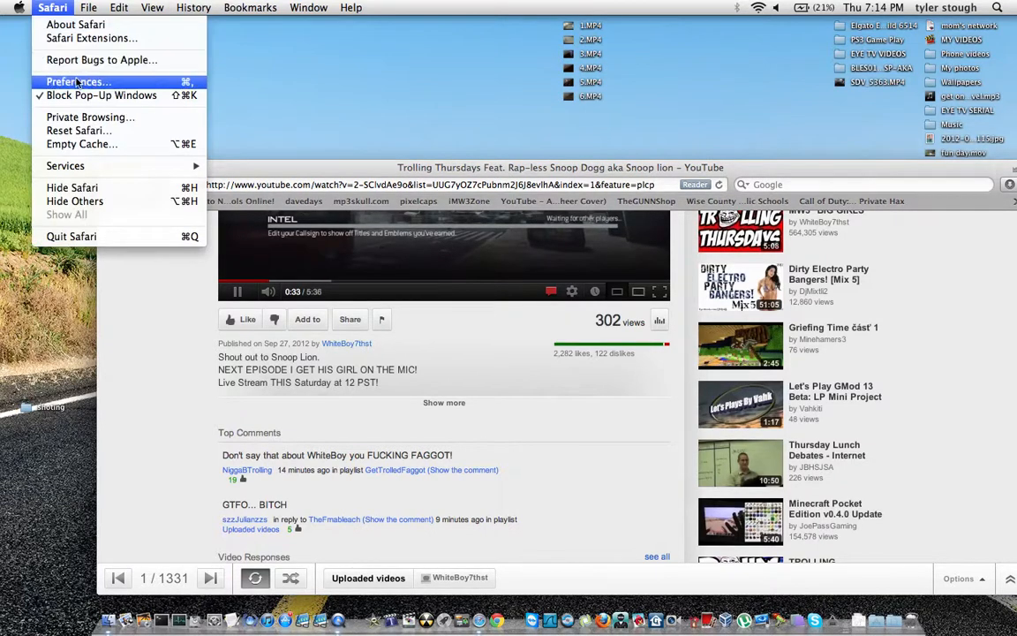
Step: Confirm Enable AdBlock is checked in Preferences > Extensions, then close the windows
{"action": "left_click", "coordinate": [78, 81]}
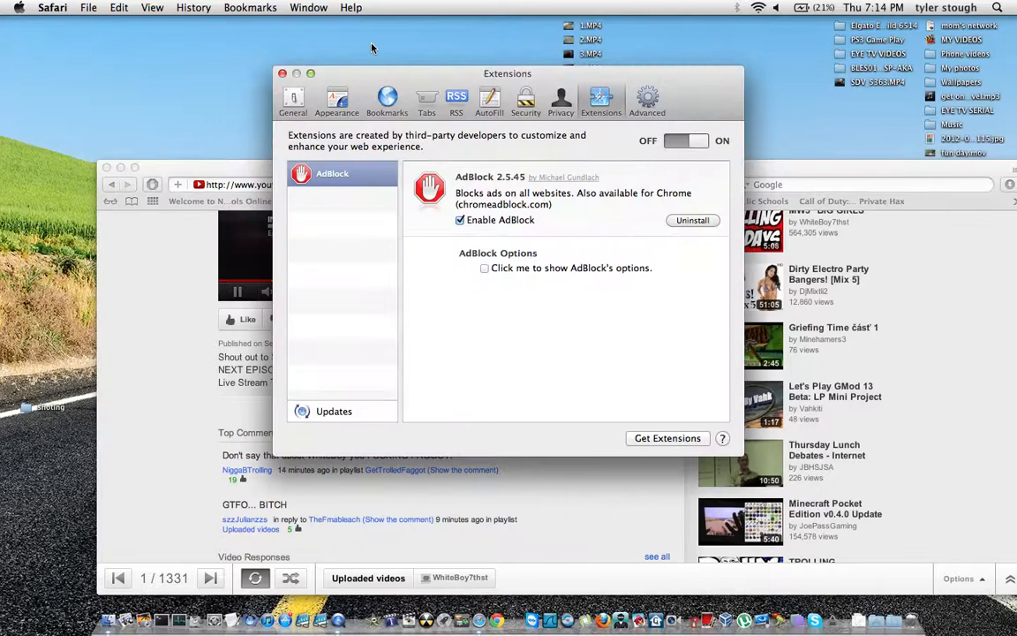
{"action": "left_click_drag", "start_coordinate": [507, 74], "coordinate": [407, 175]}
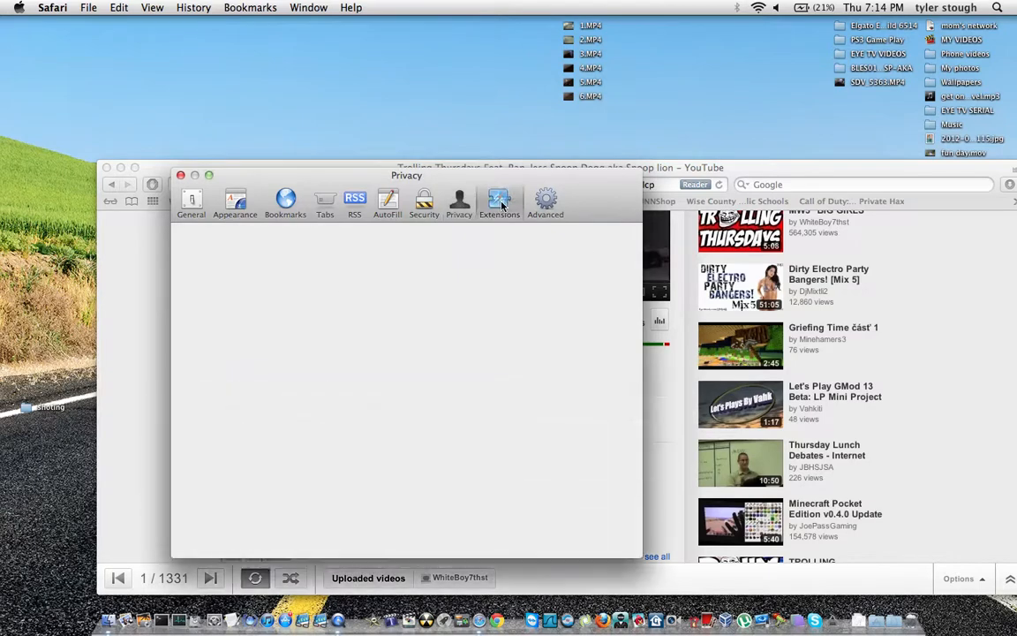
{"action": "left_click", "coordinate": [500, 201]}
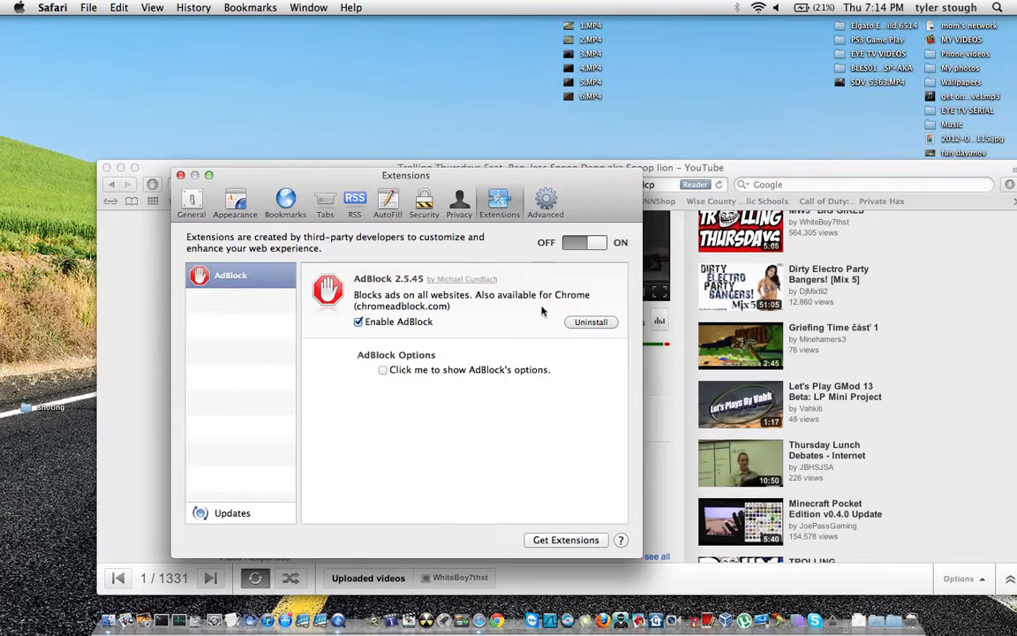
{"action": "mouse_move", "coordinate": [396, 254]}
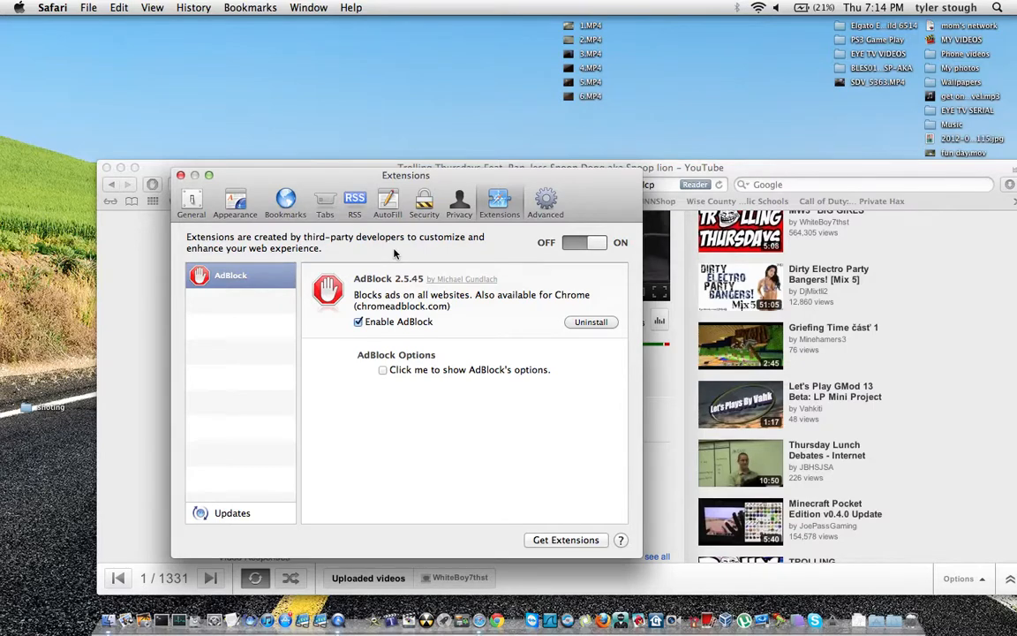
{"action": "left_click", "coordinate": [180, 175]}
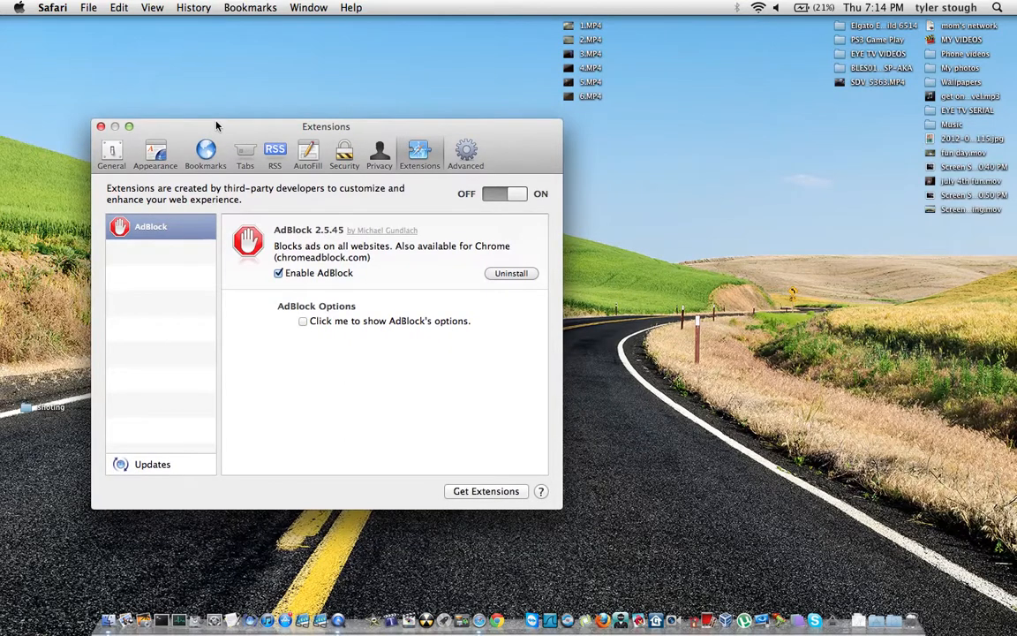
{"action": "mouse_move", "coordinate": [212, 124]}
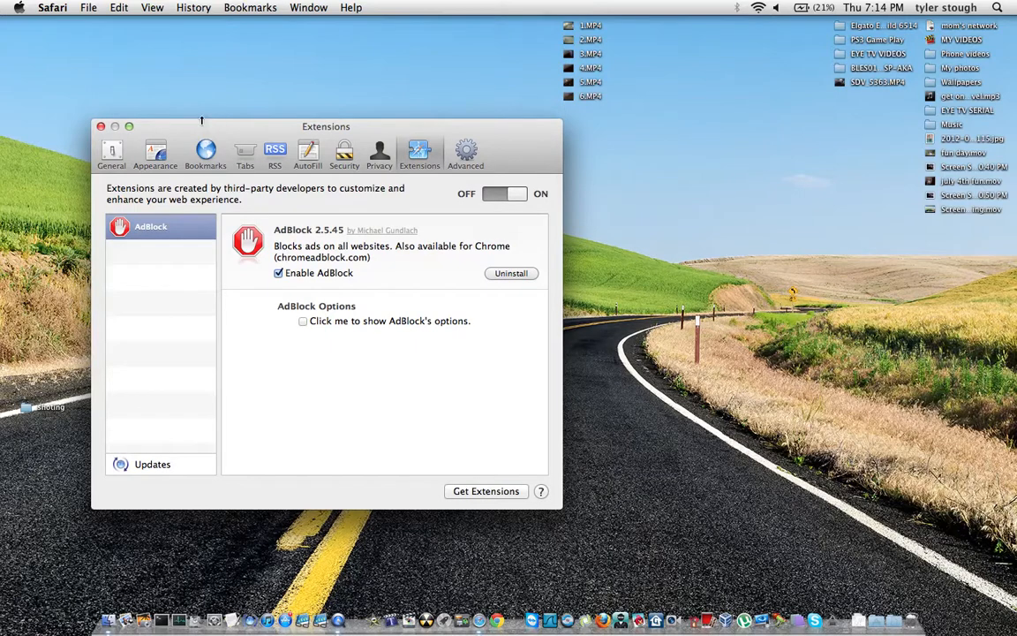
{"action": "mouse_move", "coordinate": [173, 138]}
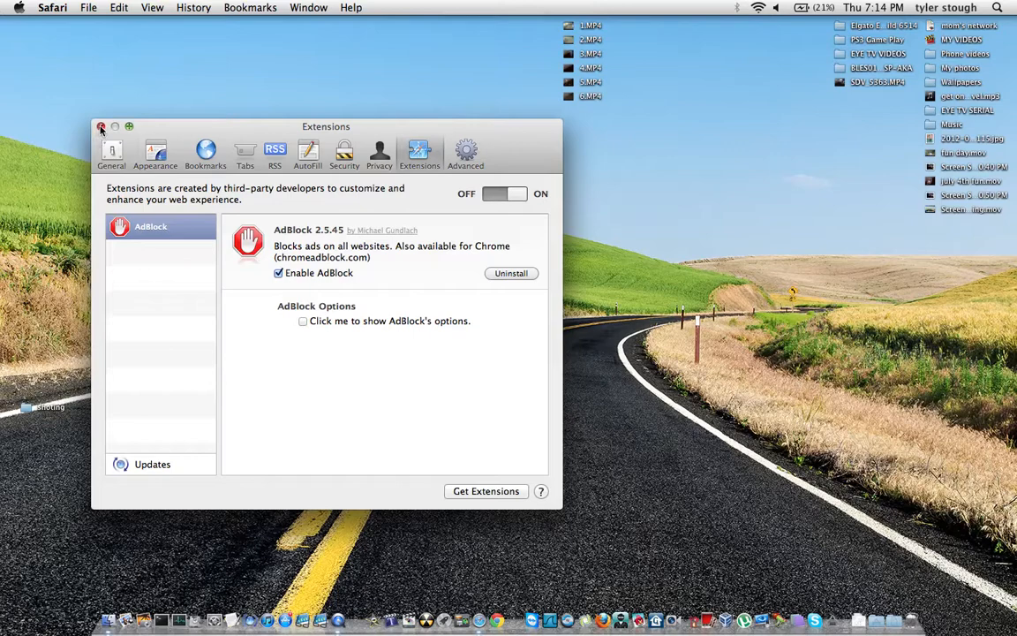
{"action": "left_click", "coordinate": [101, 127]}
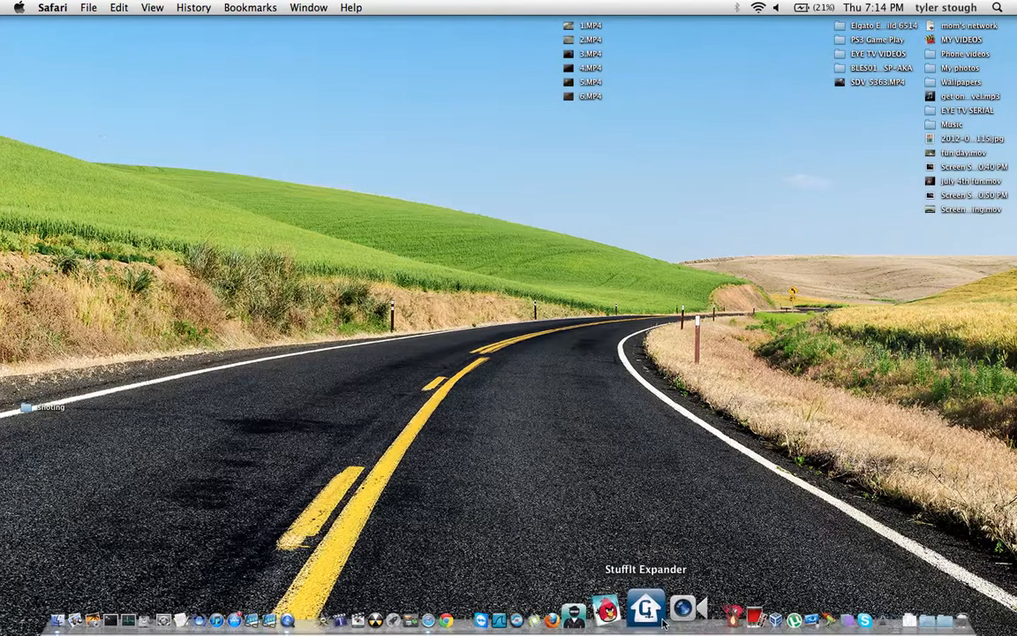
{"action": "mouse_move", "coordinate": [607, 81]}
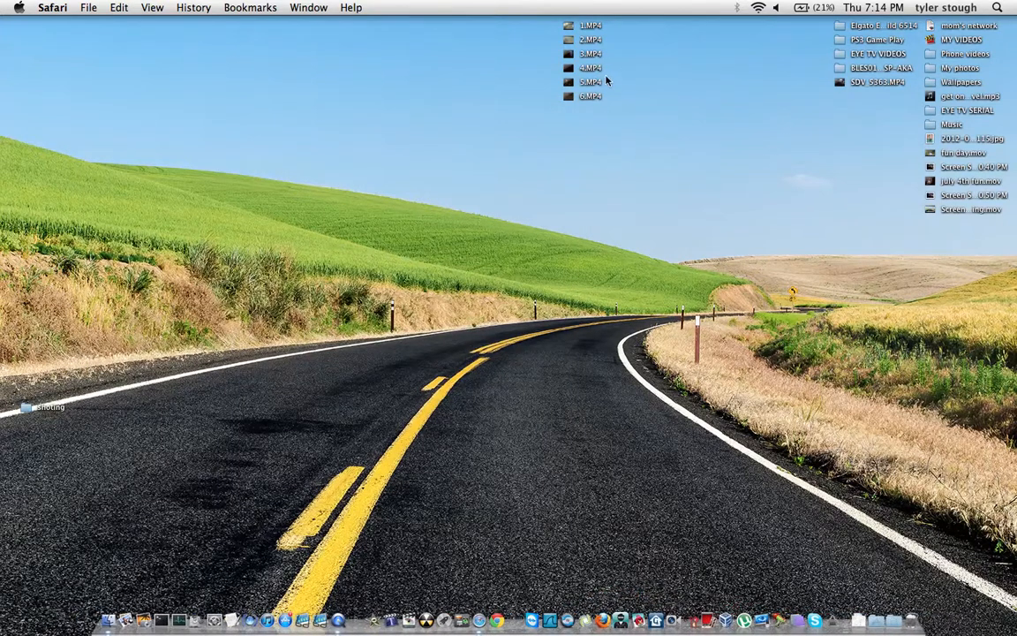